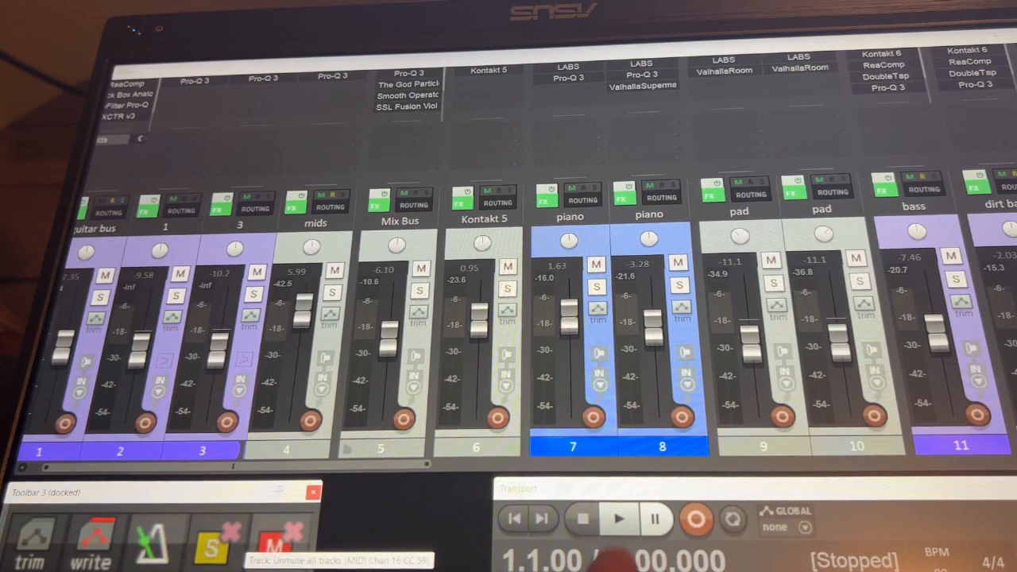
Briefly play and stop the project, then bring up the Mix Bus Violet EQ window.
click(619, 518)
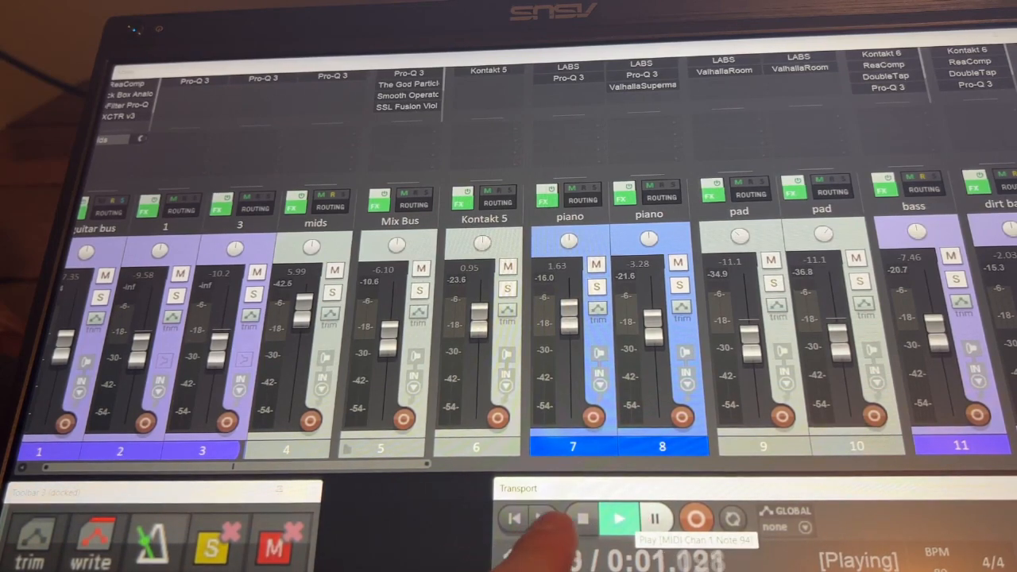
click(581, 518)
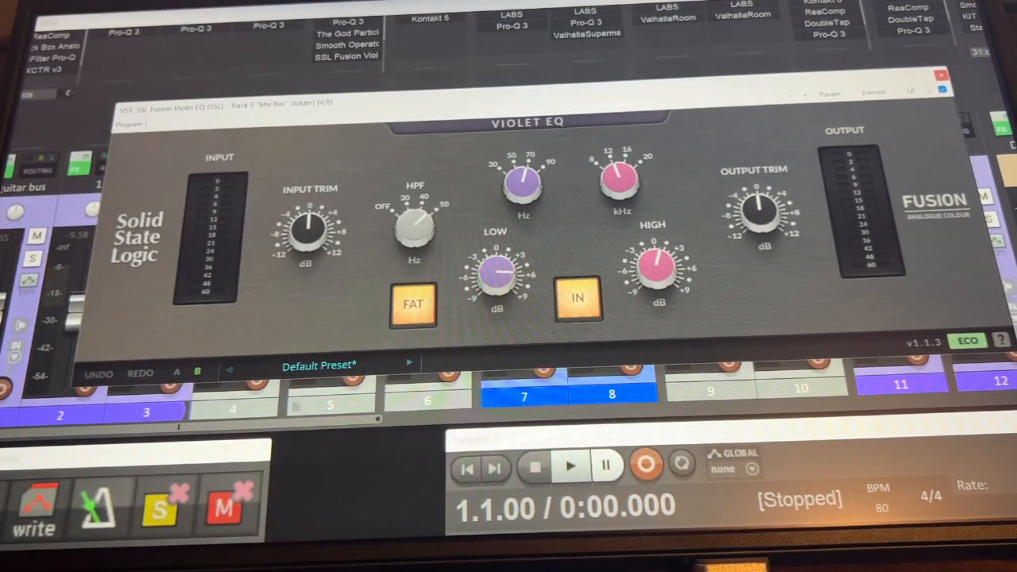
click(942, 76)
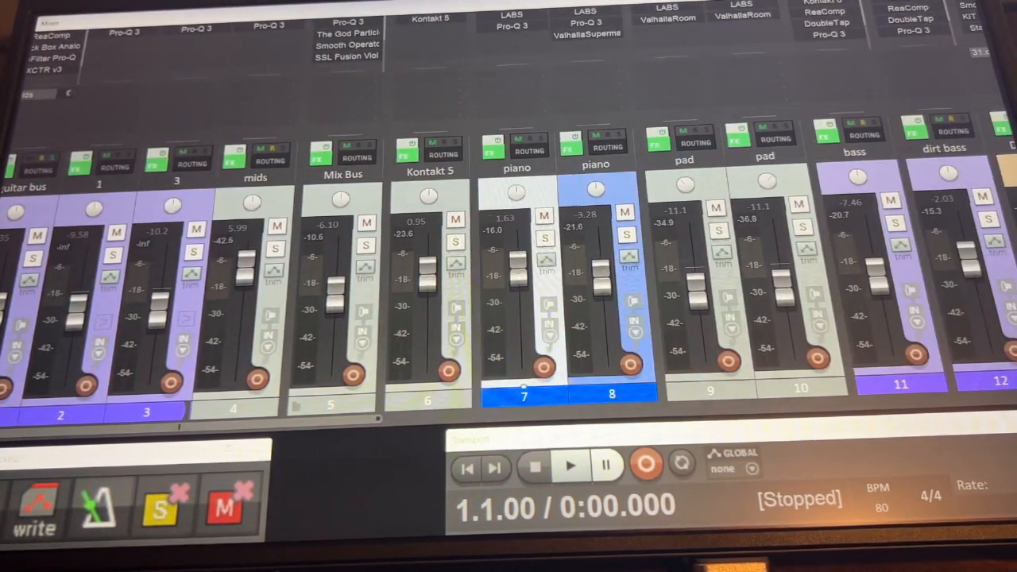
Close the Violet EQ window so the full mixer shows again.
double_click(346, 54)
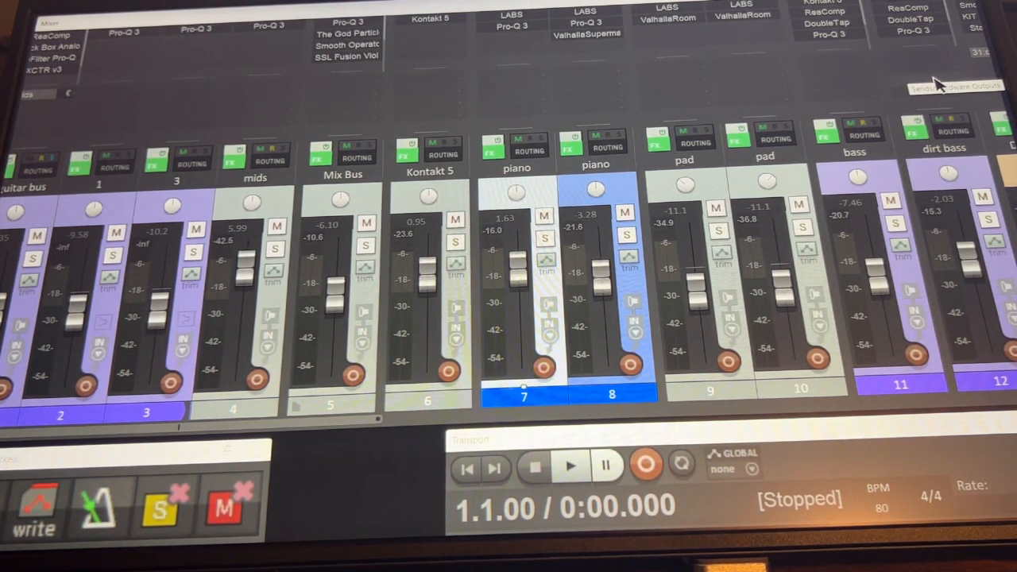
mouse_move(850, 96)
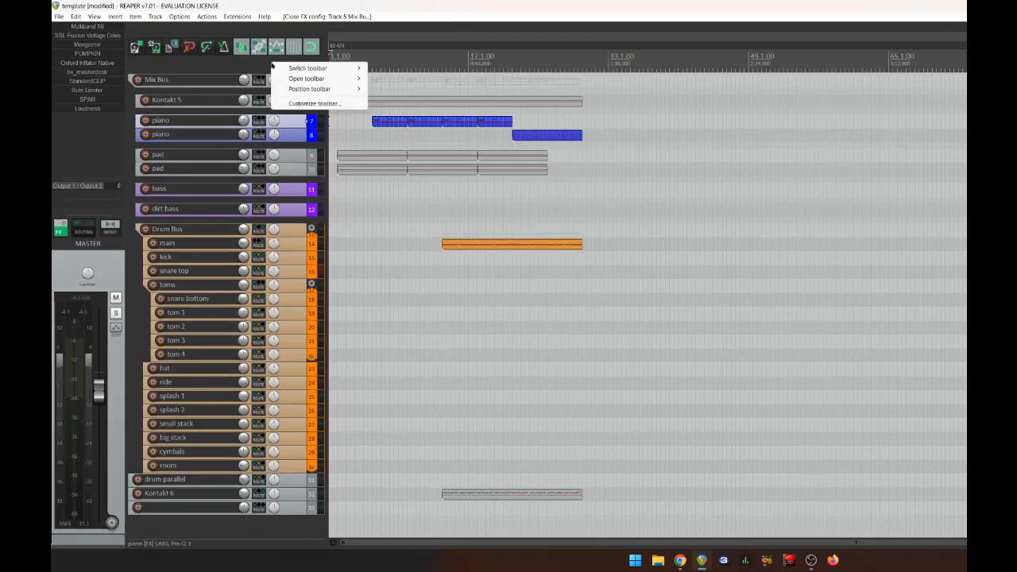
Bring up Toolbar 12 as a floating toolbar with its customization dialog.
click(306, 78)
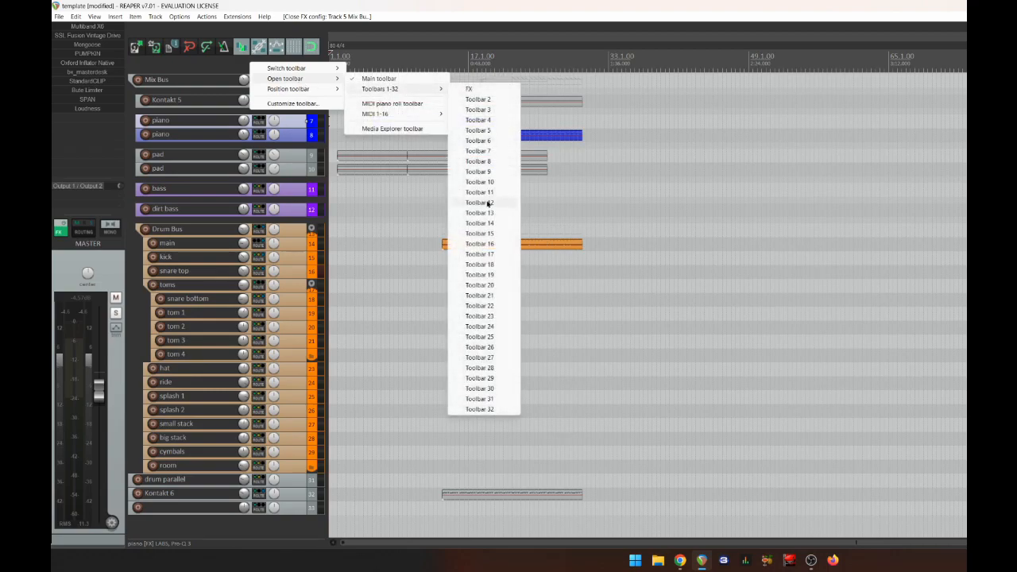
click(478, 201)
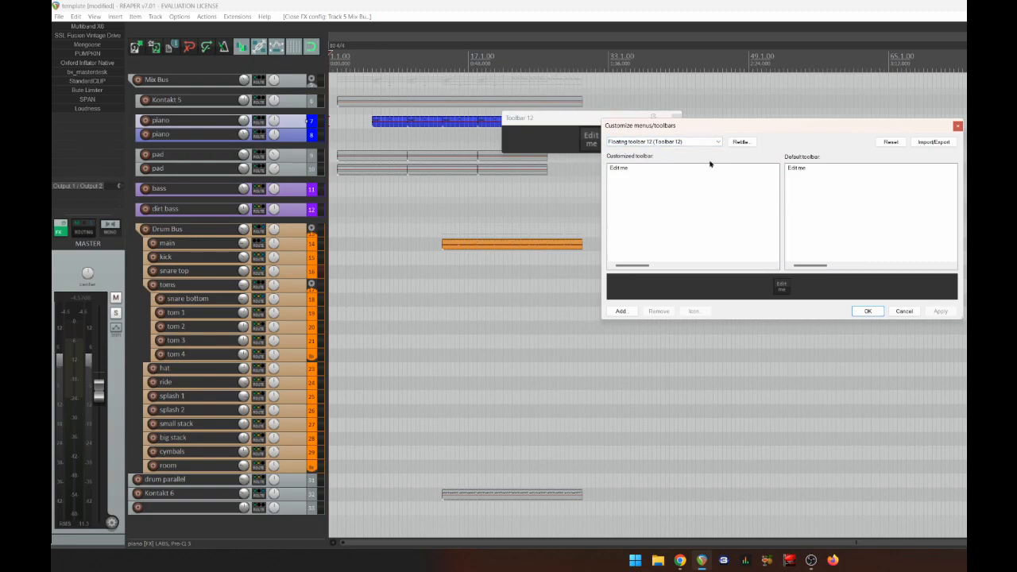
Add an Edit me button to Toolbar 12 and assign it a chosen icon.
click(621, 309)
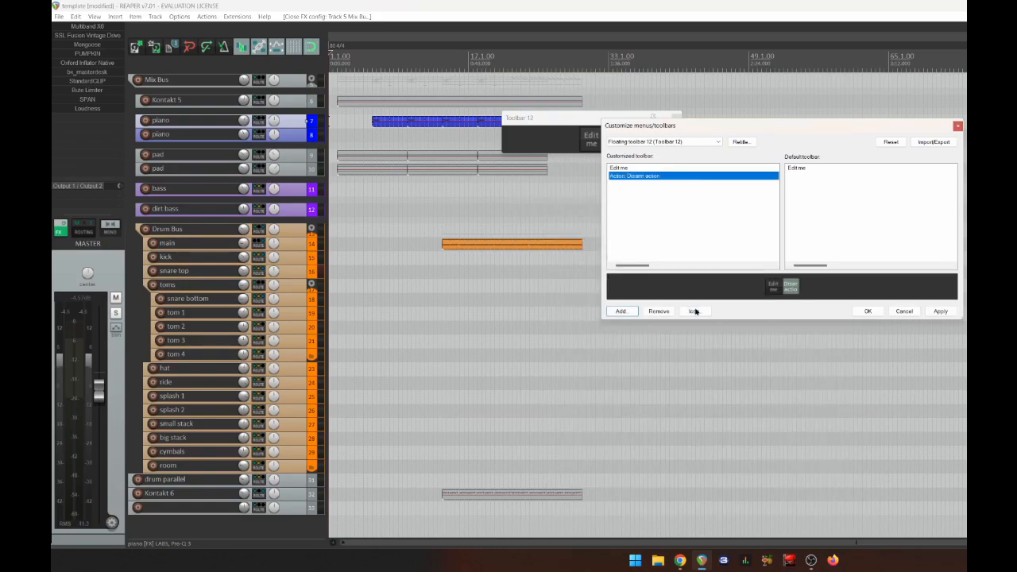
click(692, 309)
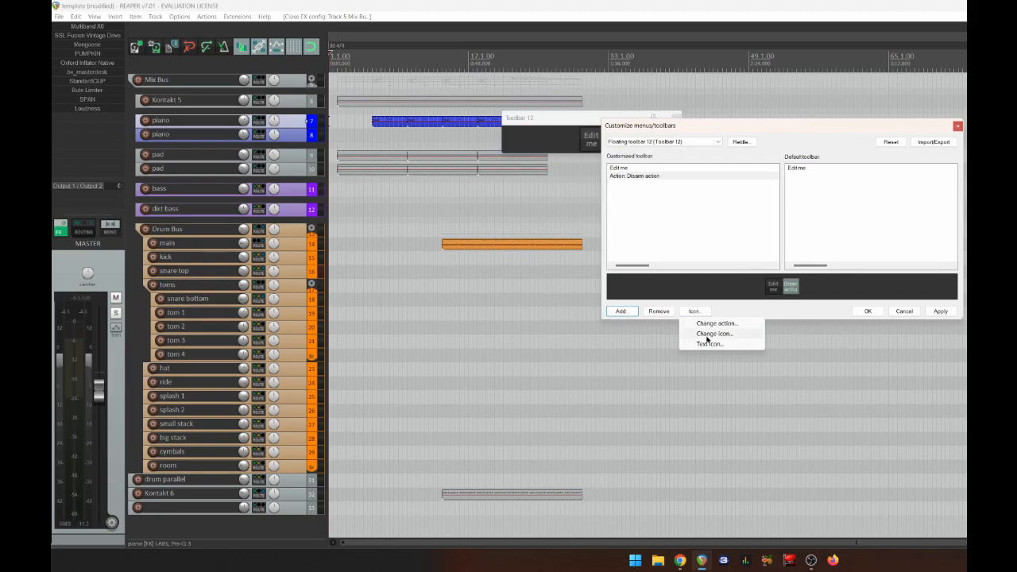
click(713, 333)
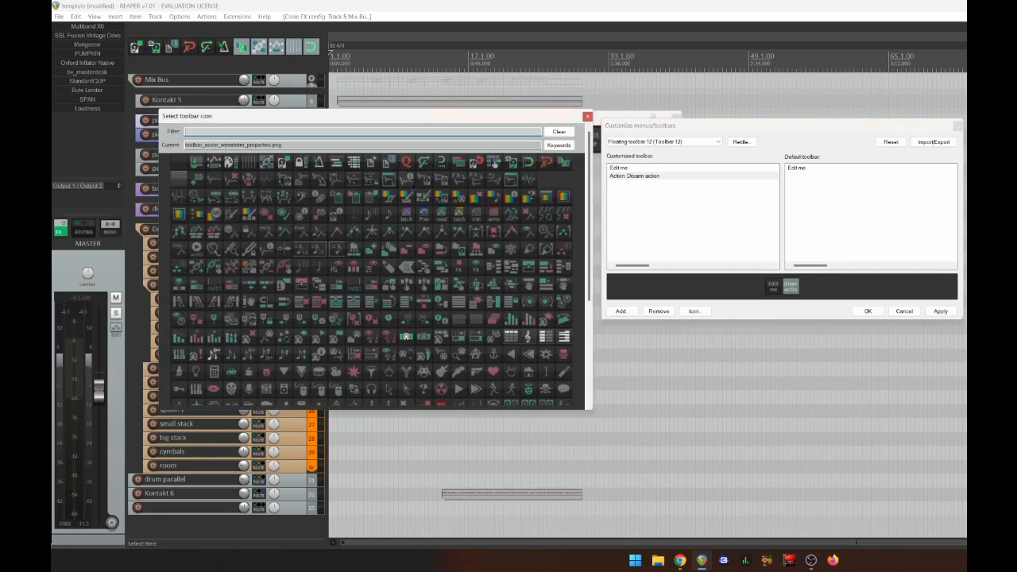
click(559, 131)
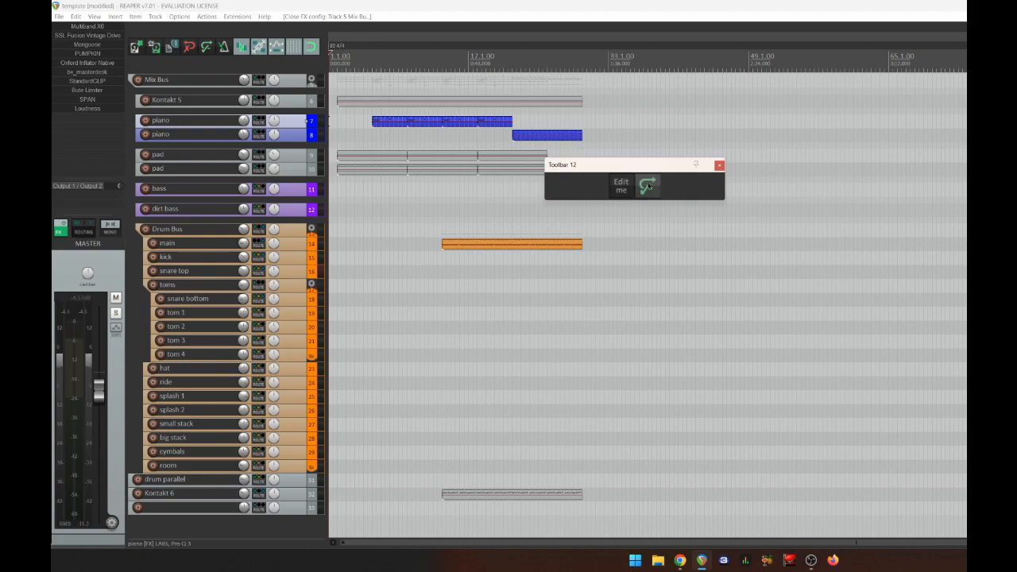
Move floating Toolbar 12 right and back, then close it.
drag(627, 163, 870, 206)
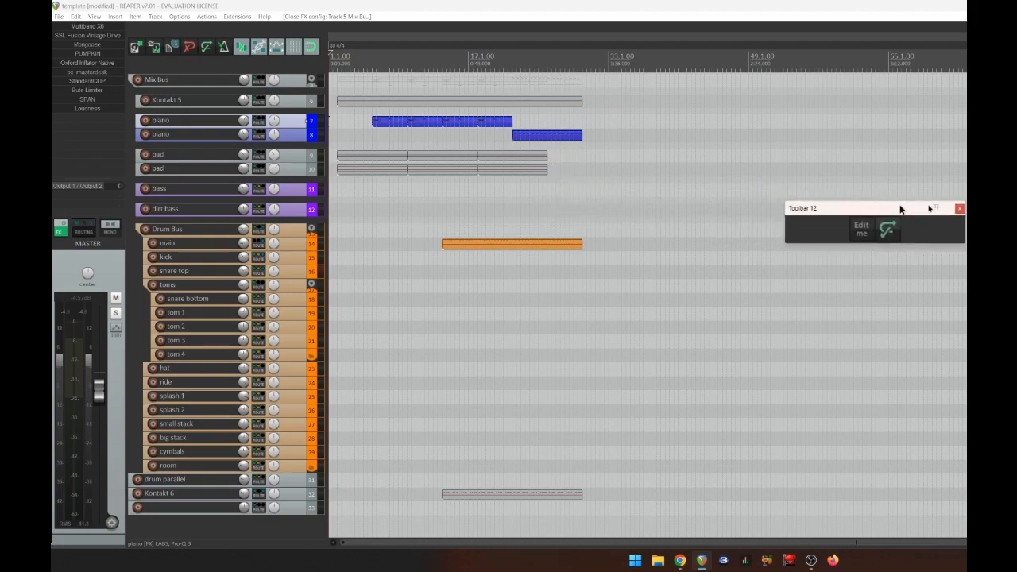
drag(874, 207, 643, 197)
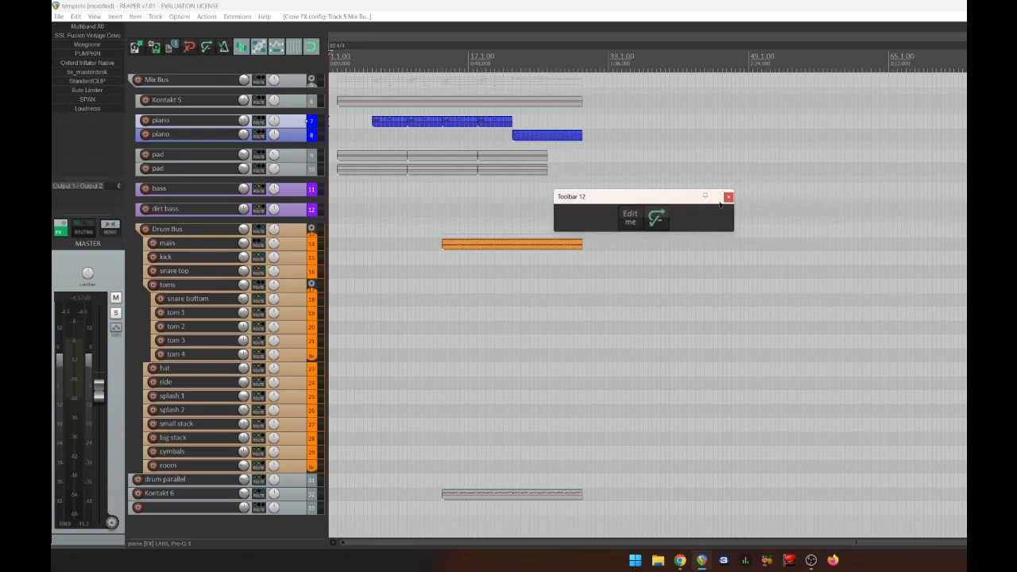
click(728, 197)
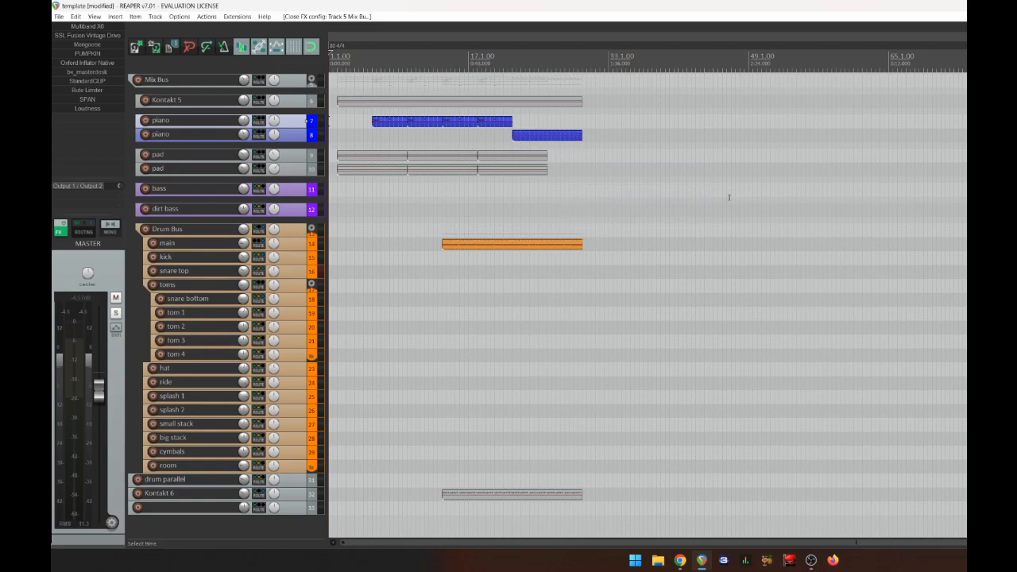
mouse_move(381, 140)
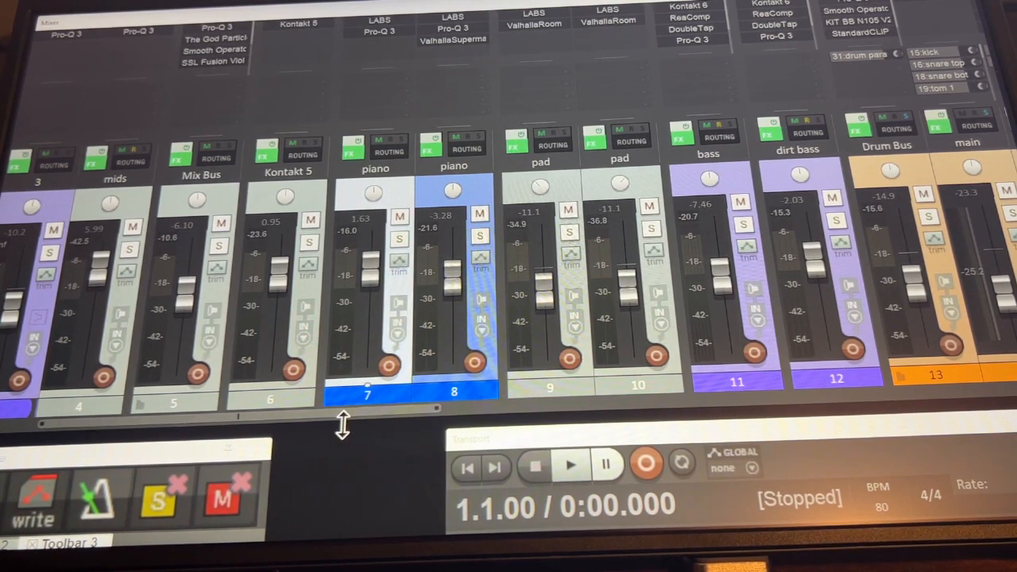
mouse_move(352, 448)
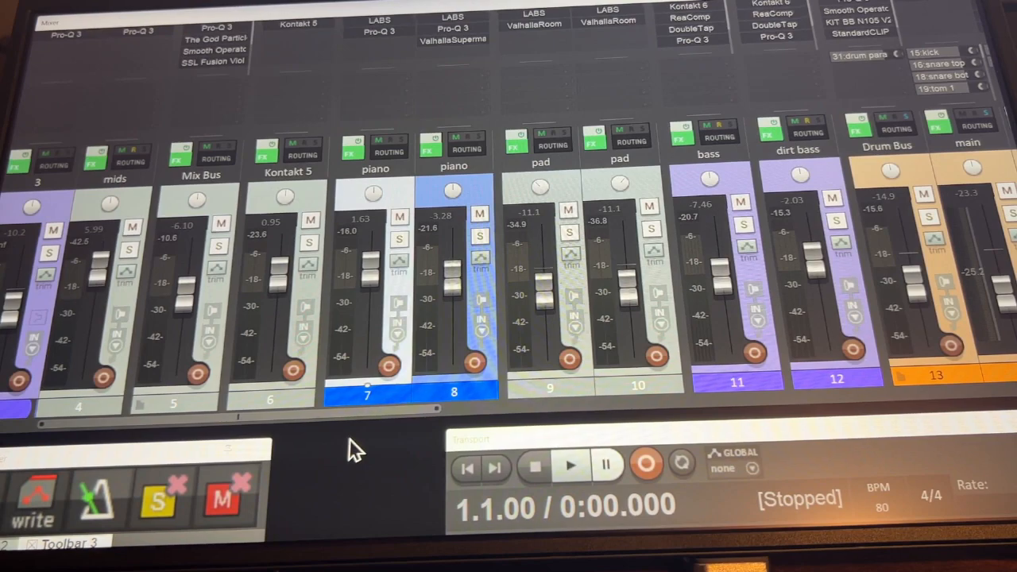